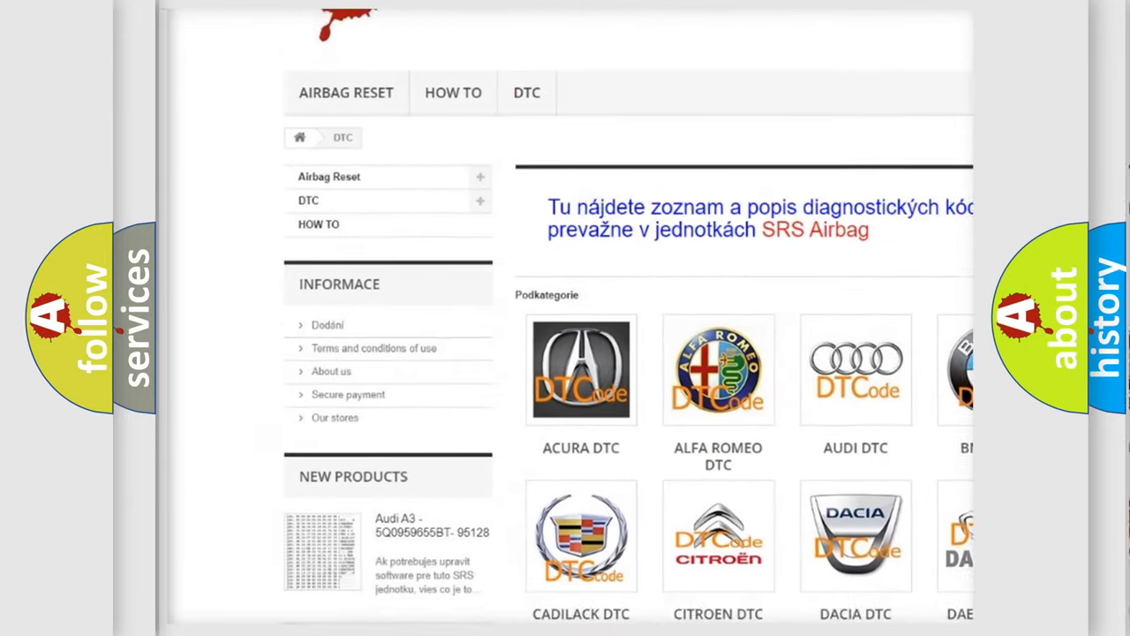
{"action": "scroll", "scroll_direction": "down", "scroll_amount": 3}
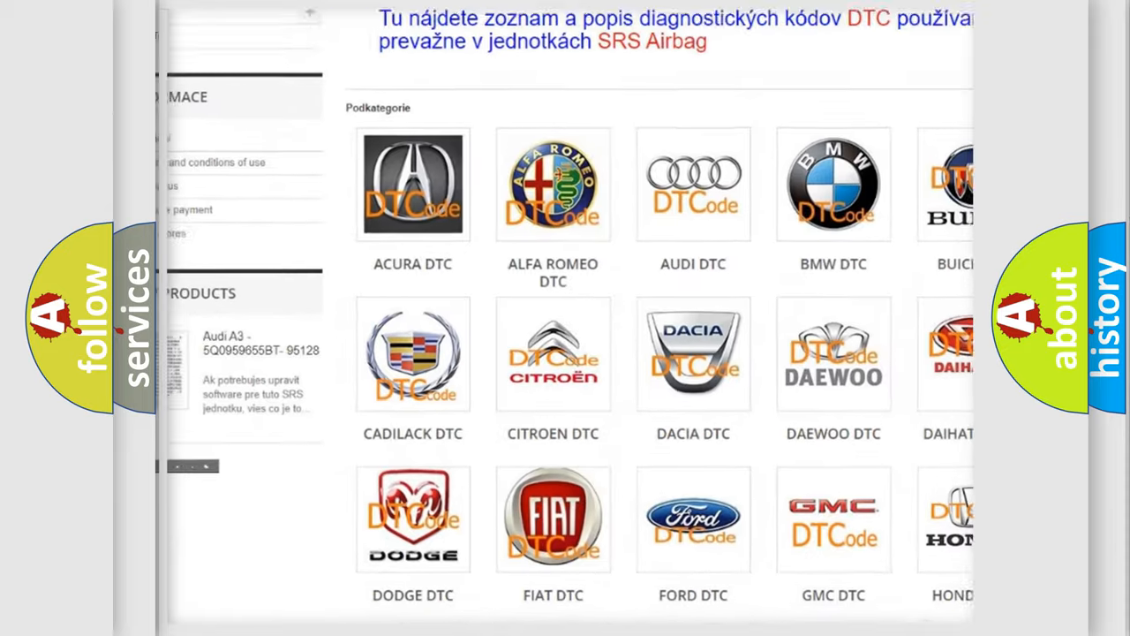
{"action": "scroll", "scroll_direction": "down", "scroll_amount": 3}
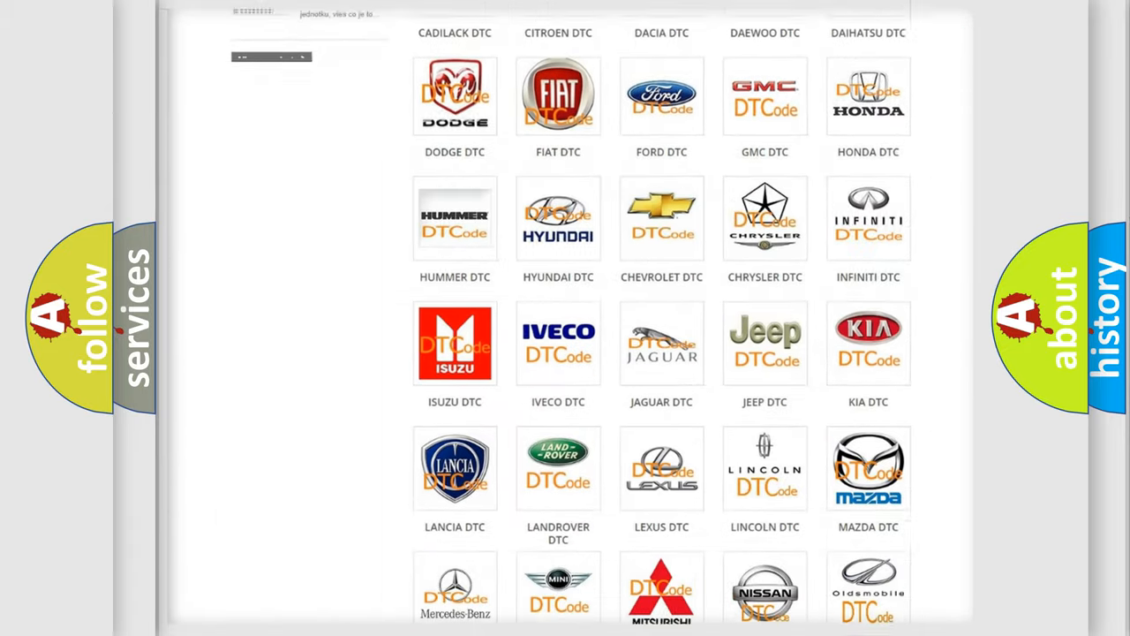
{"action": "scroll", "scroll_direction": "down", "scroll_amount": 3}
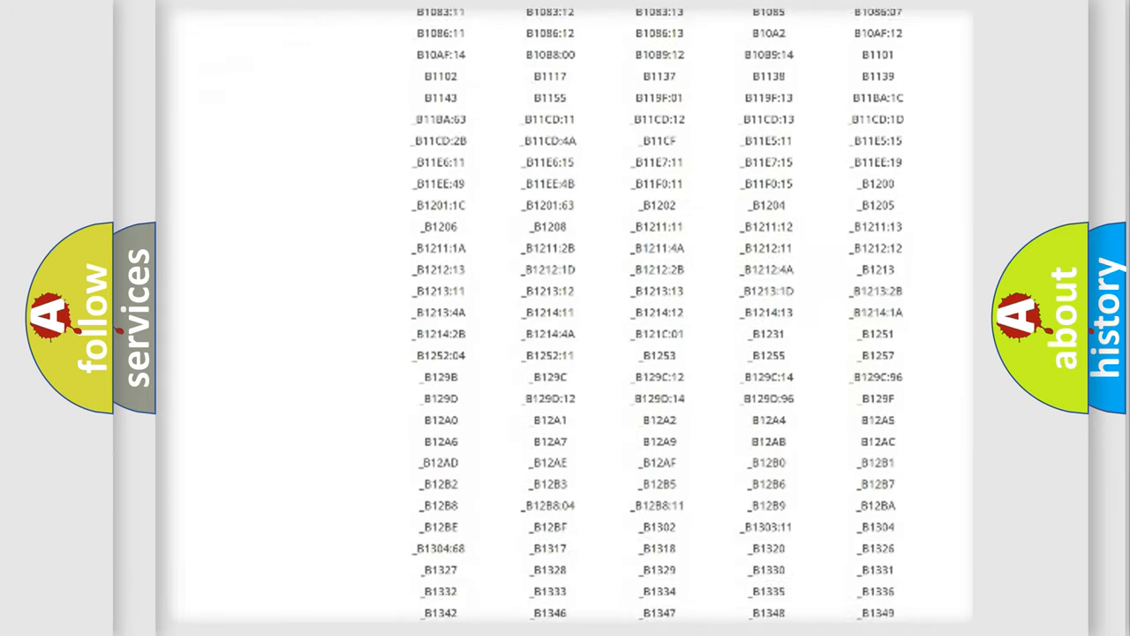
{"action": "scroll", "scroll_direction": "down", "scroll_amount": 3}
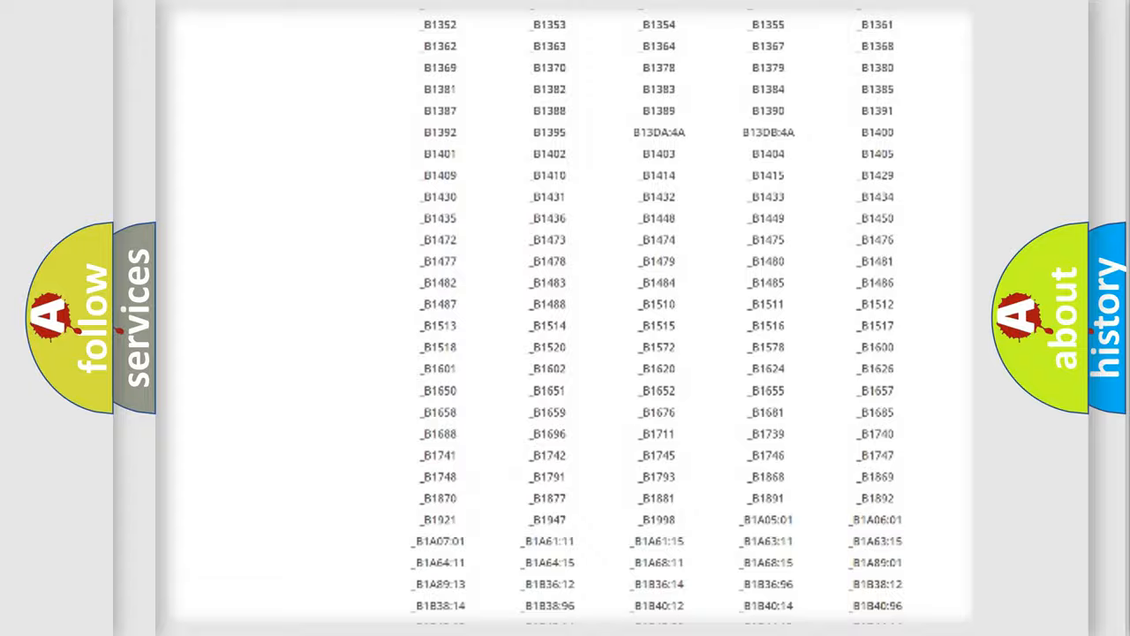